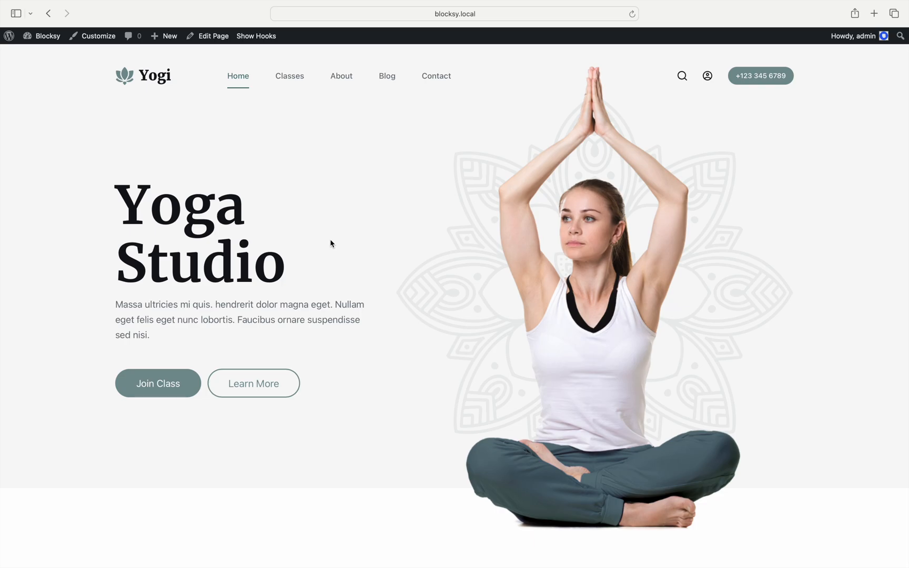
# - Enter the Customizer from the admin bar and bring up the Blog Posts settings with its Copy Options dialog
pyautogui.click(98, 35)
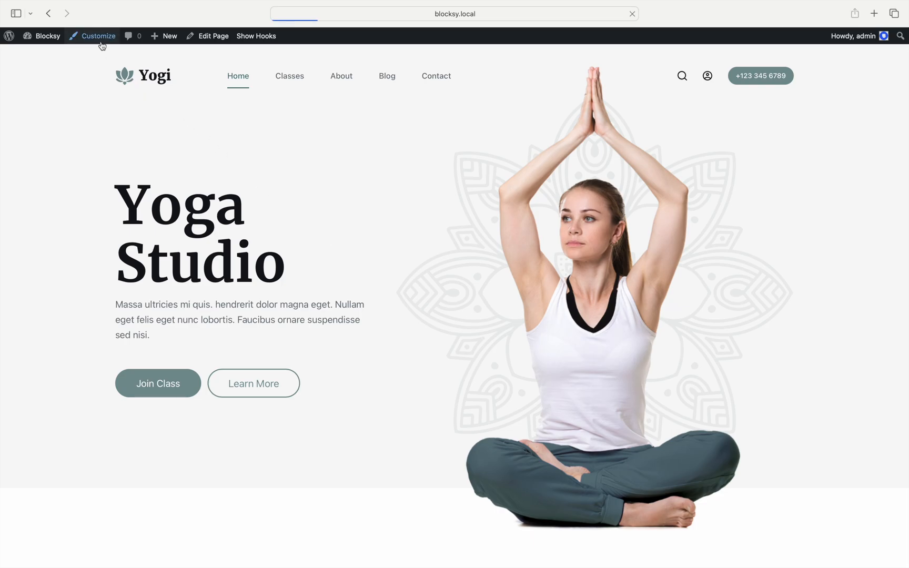
pyautogui.click(98, 35)
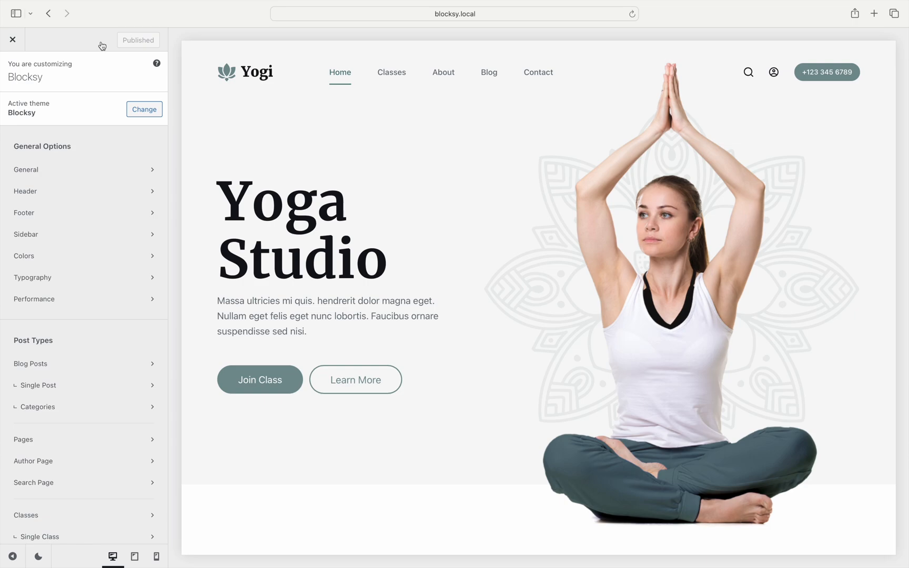
pyautogui.click(30, 363)
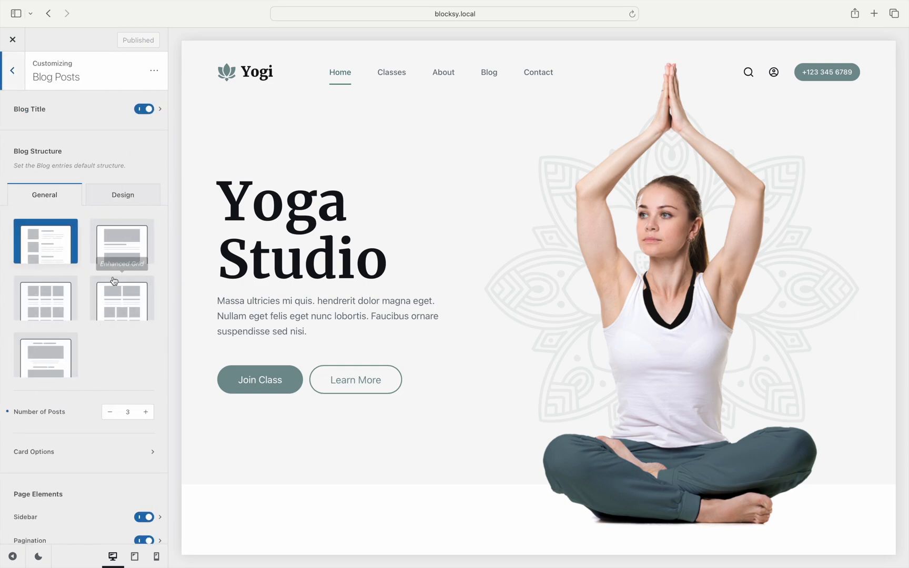
pyautogui.click(153, 71)
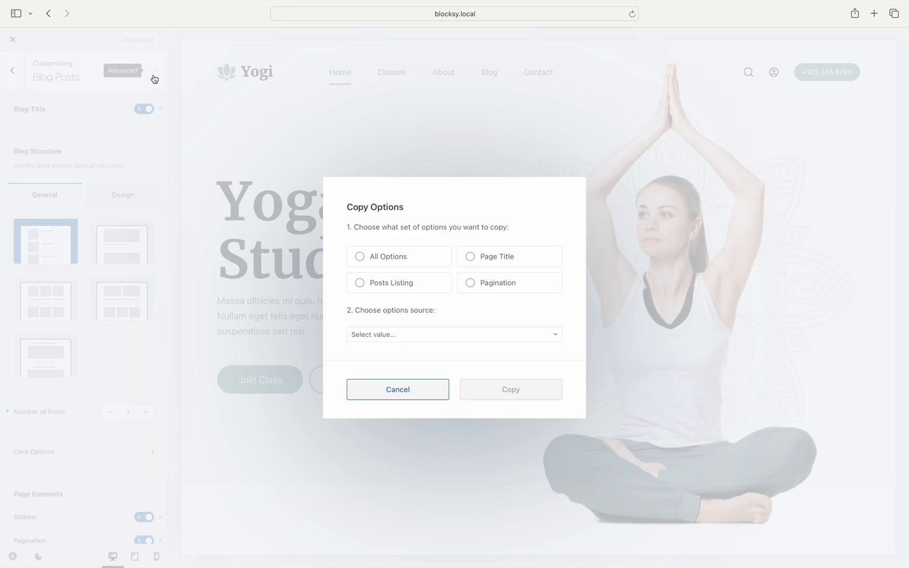
pyautogui.moveTo(230, 126)
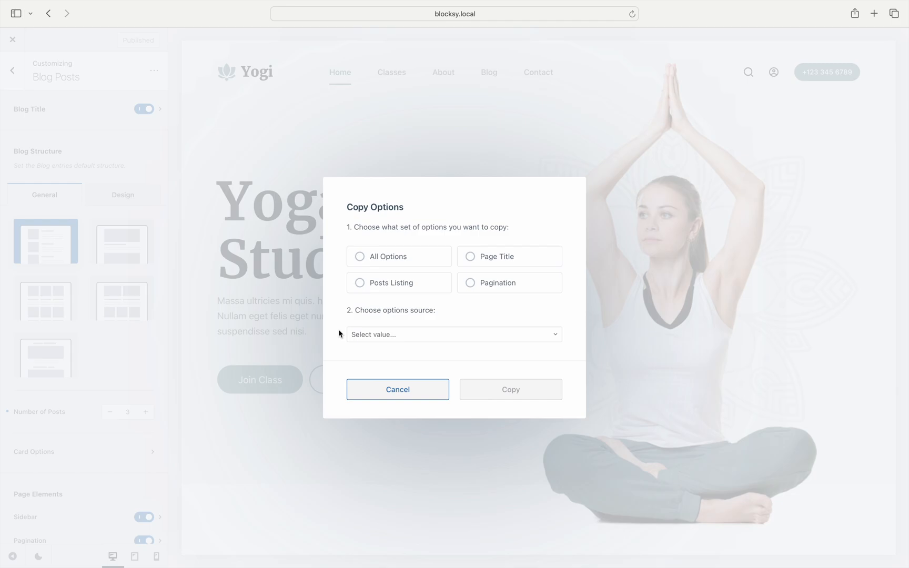
pyautogui.click(360, 256)
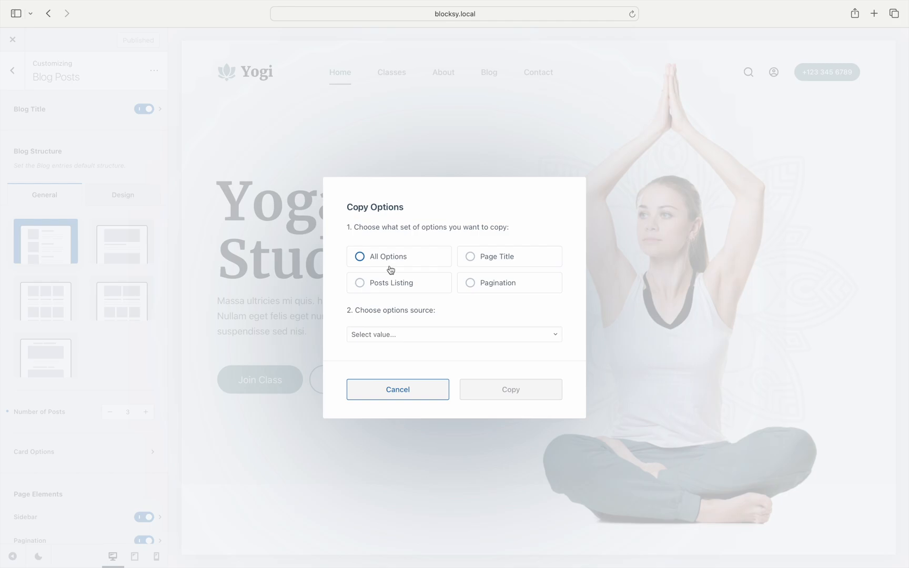
pyautogui.click(492, 256)
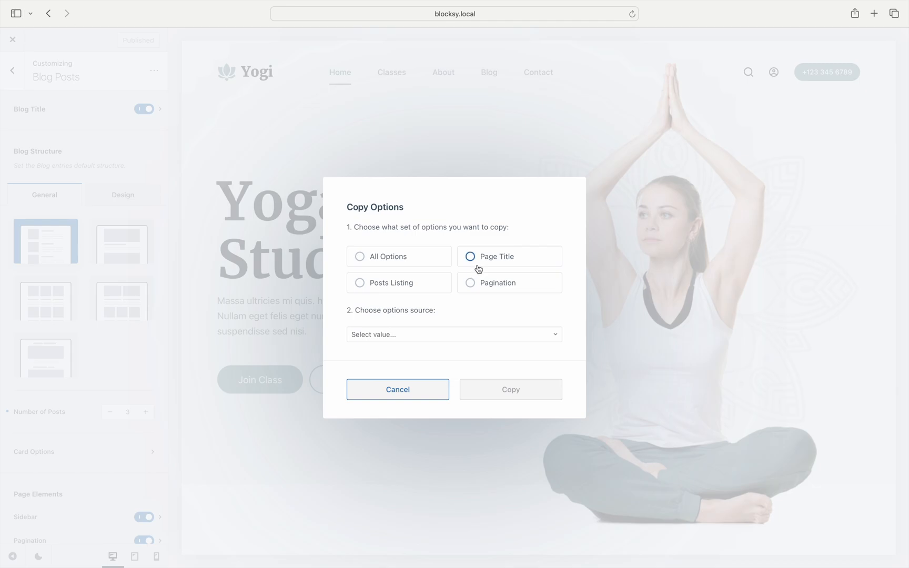
pyautogui.moveTo(463, 276)
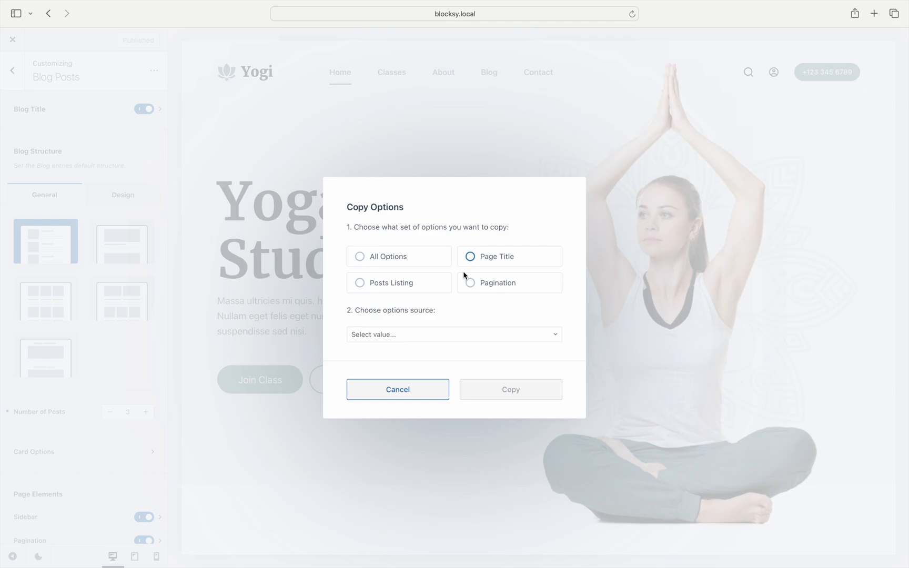
pyautogui.click(360, 283)
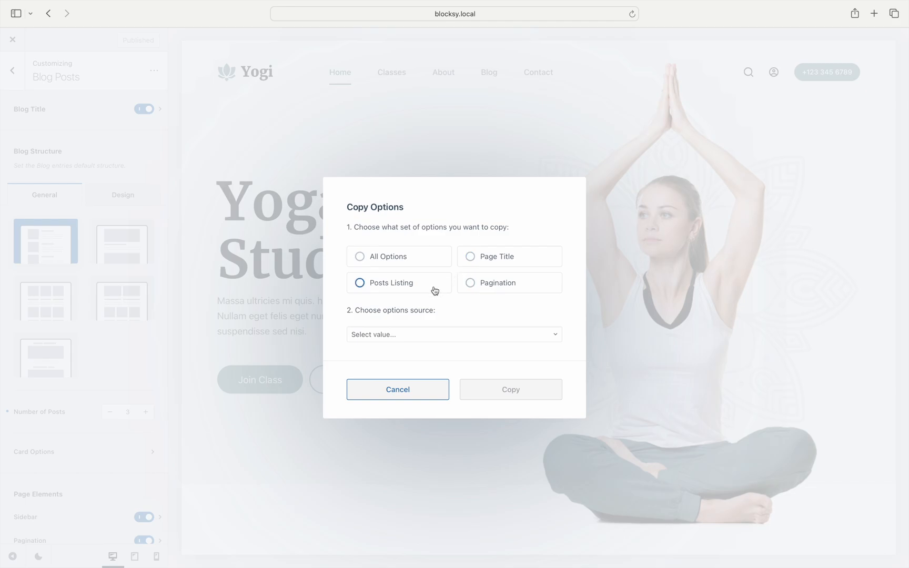
pyautogui.click(470, 283)
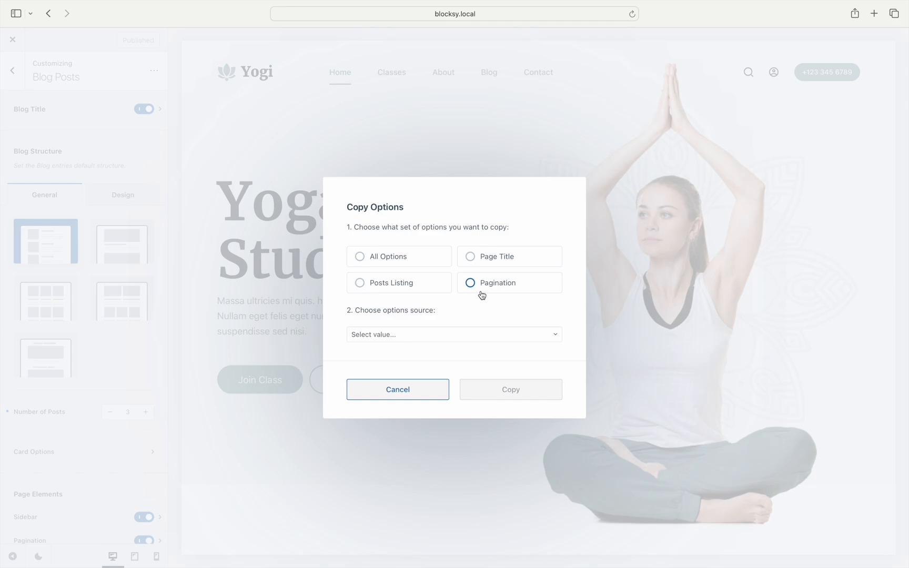
pyautogui.click(397, 389)
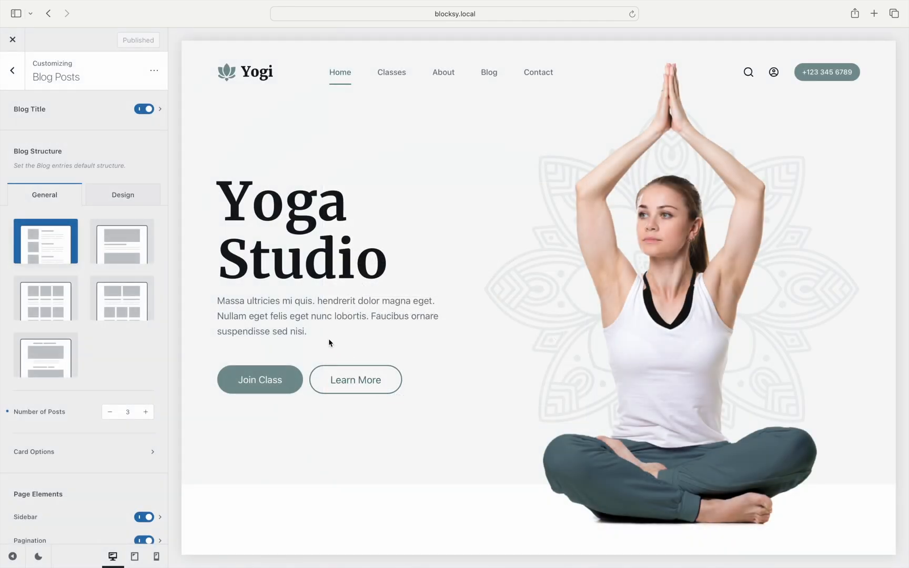
# - Switch to the Single Post settings and bring up its Advanced Copy Options dialog
pyautogui.click(12, 70)
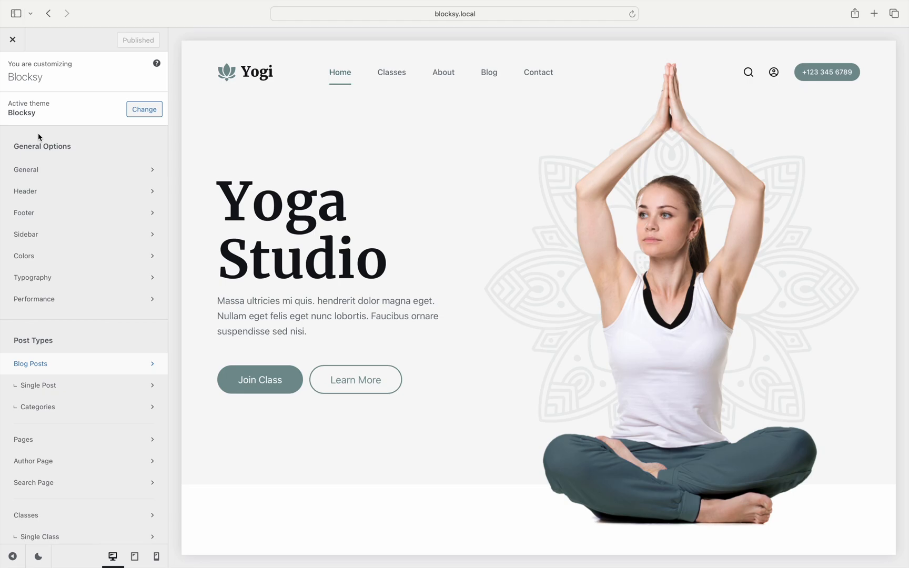
pyautogui.click(39, 385)
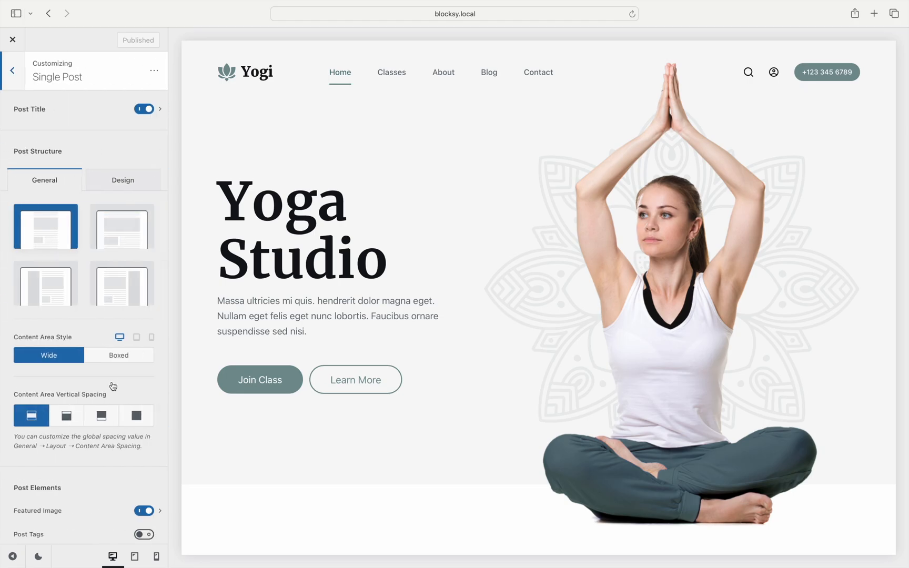
pyautogui.click(154, 70)
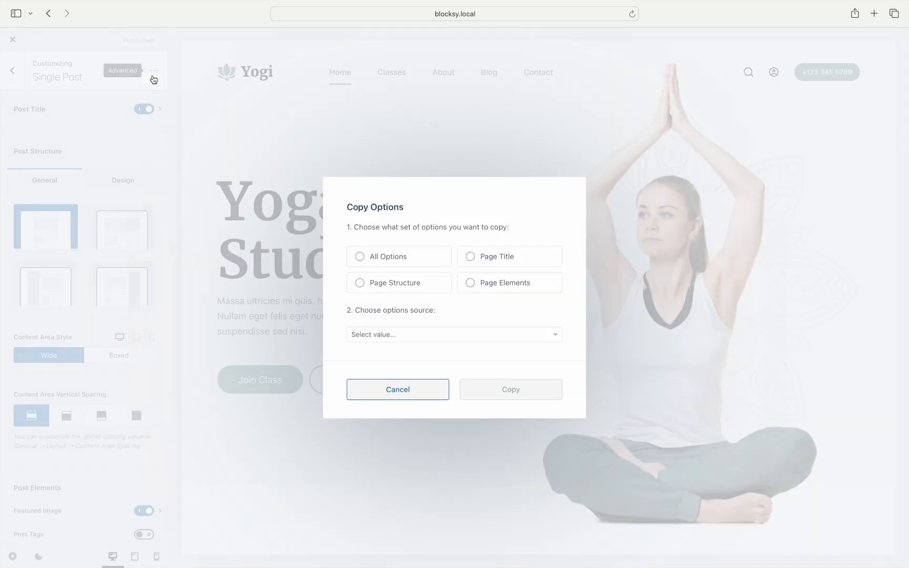
# - Review the Copy Options choices for Single Post, then cancel without copying anything
pyautogui.click(360, 257)
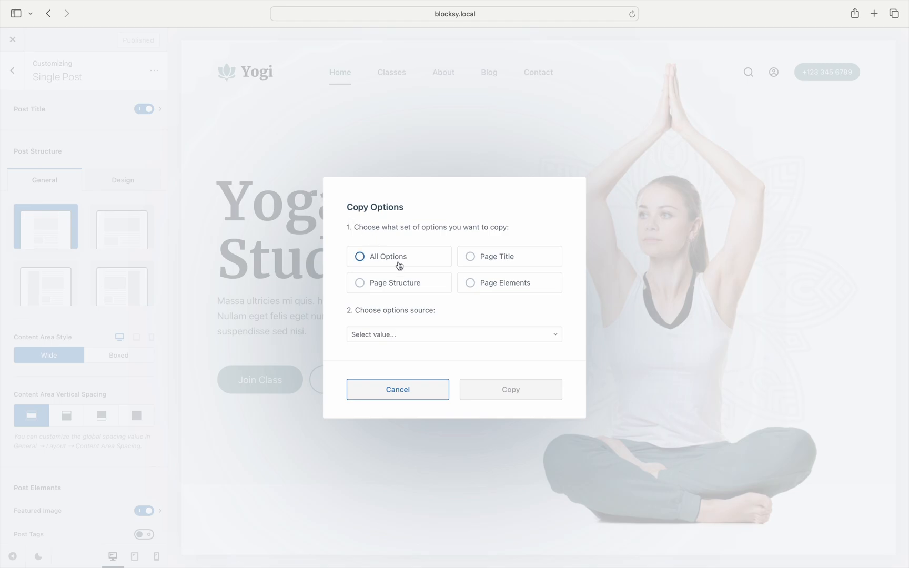
pyautogui.click(360, 257)
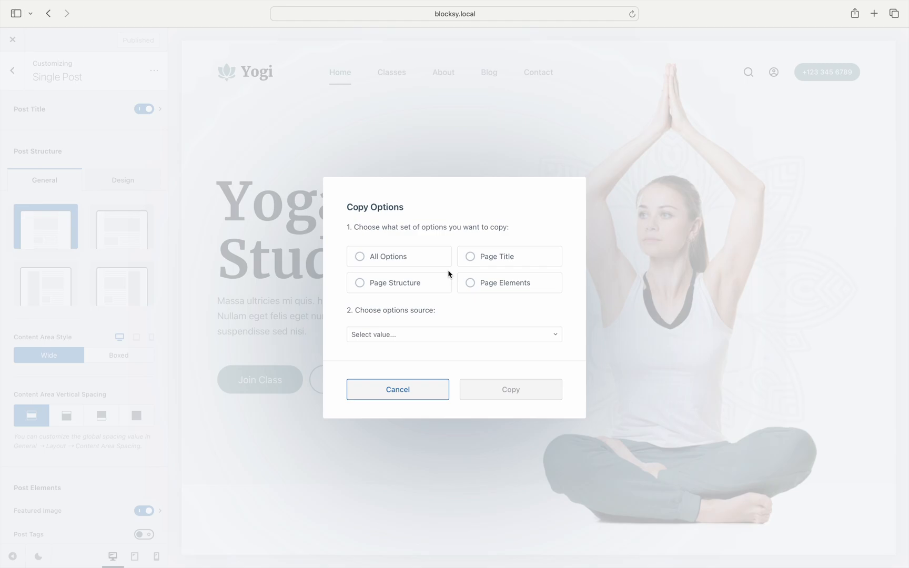
pyautogui.click(469, 257)
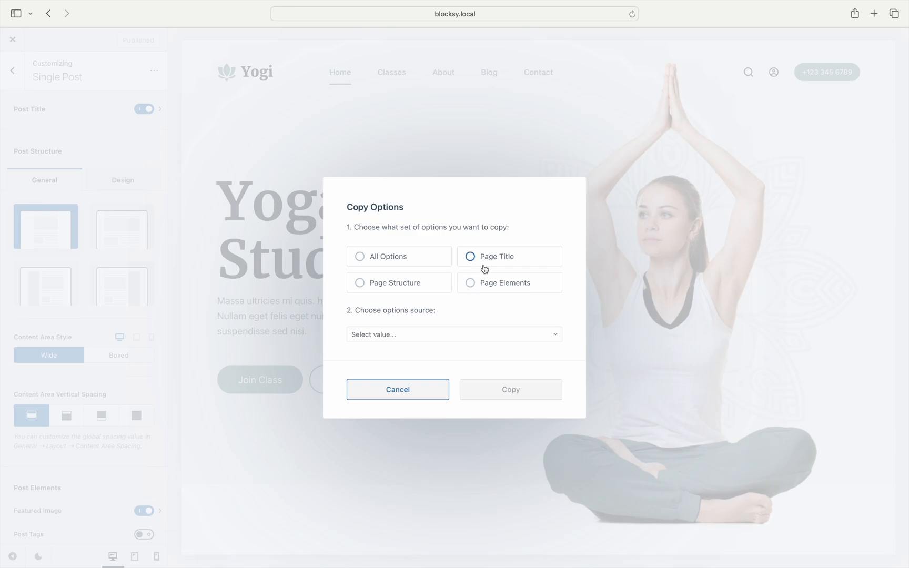
pyautogui.click(360, 283)
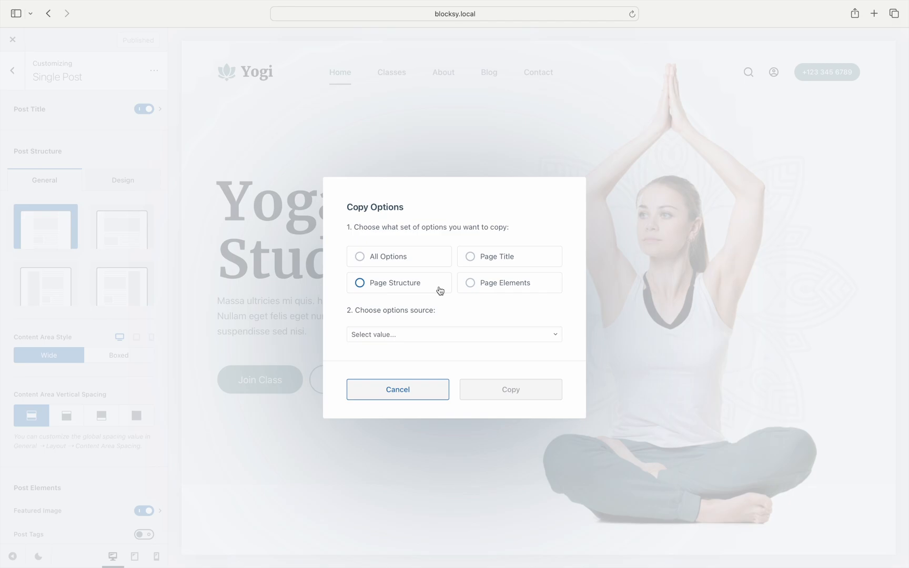
pyautogui.click(470, 283)
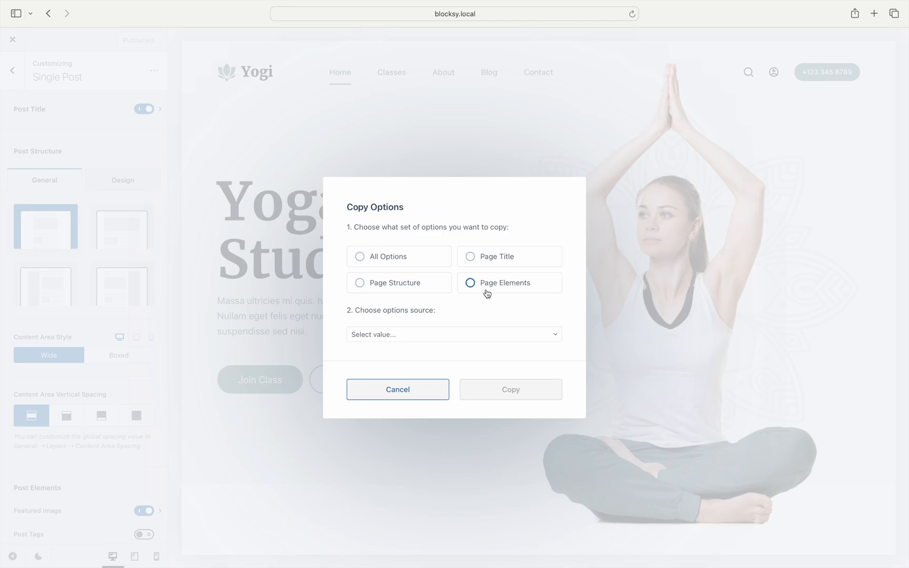
pyautogui.click(397, 390)
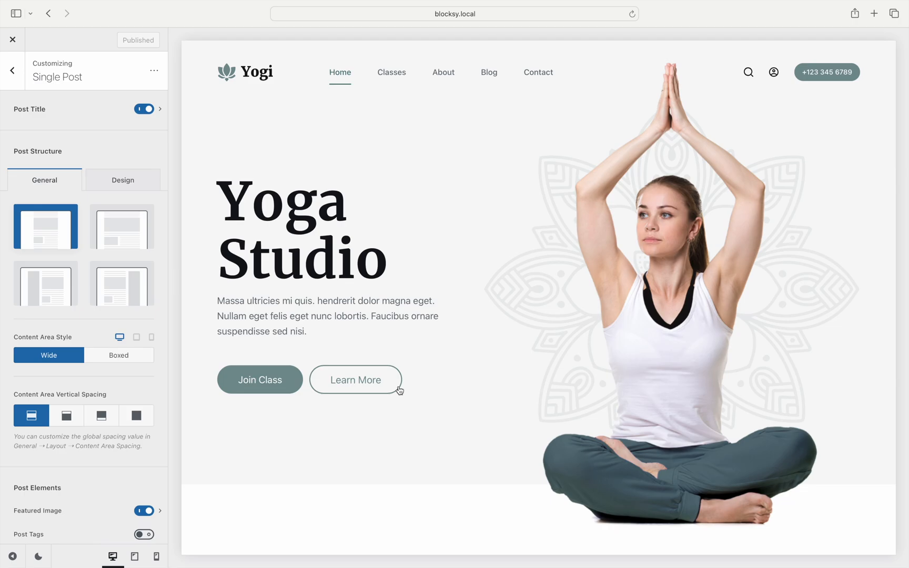
pyautogui.moveTo(399, 126)
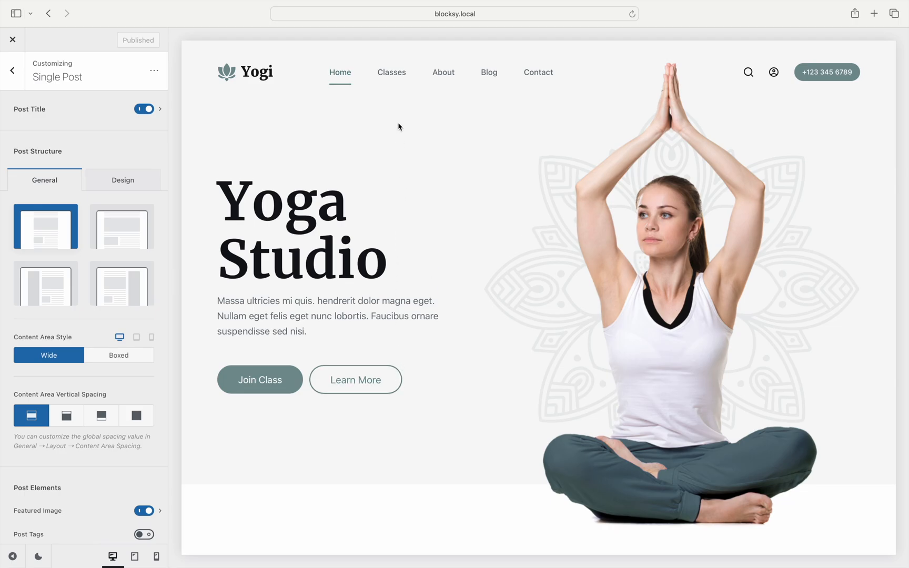
# - Preview the Classes and Blog archive pages for comparison, then return to the main sections list
pyautogui.click(391, 72)
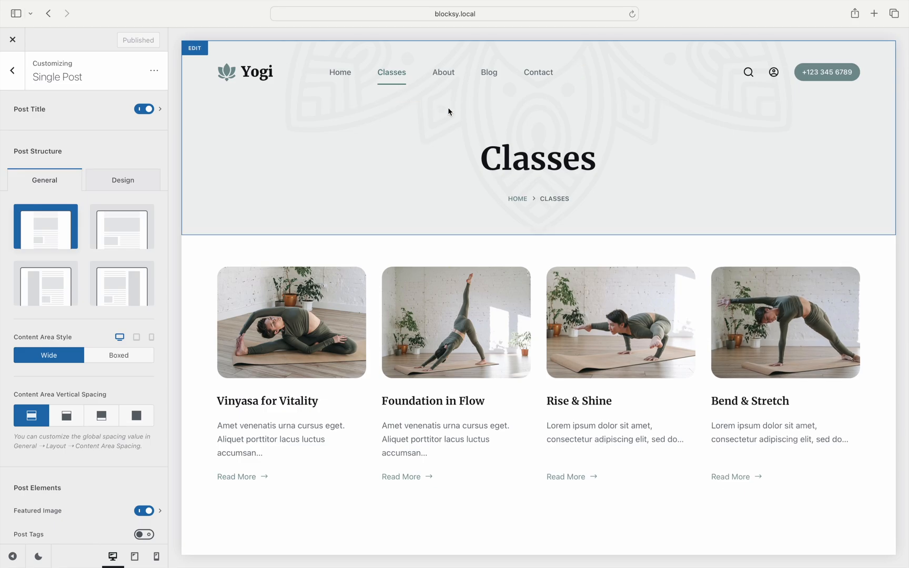
pyautogui.click(489, 71)
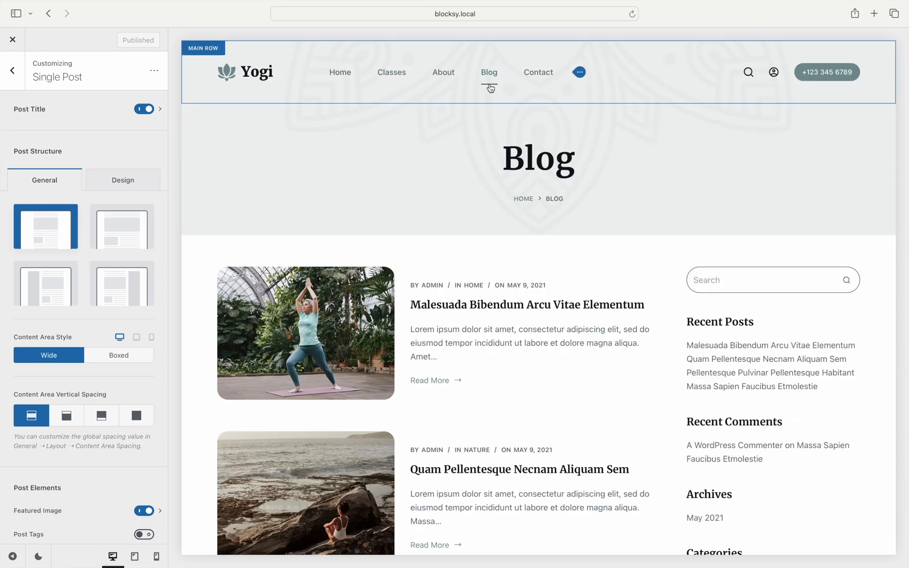
pyautogui.moveTo(490, 75)
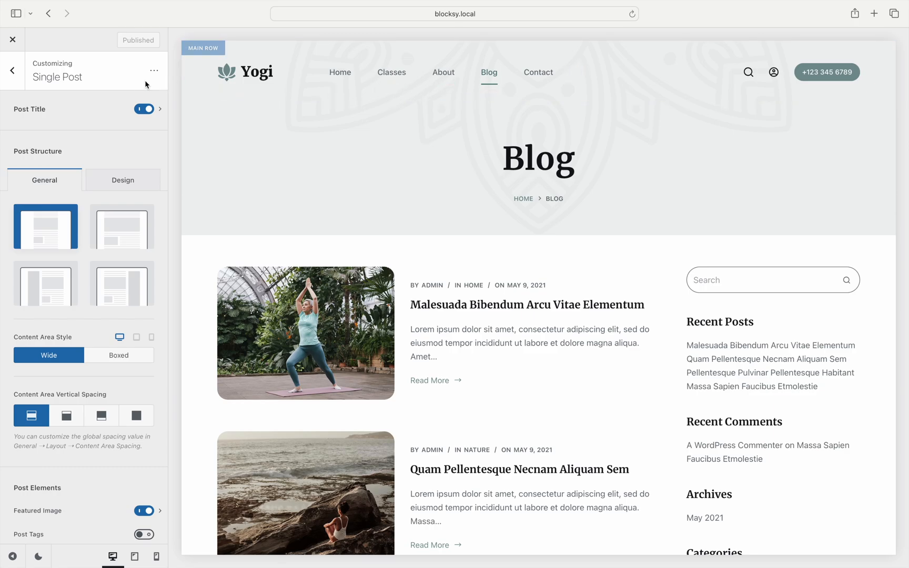
pyautogui.click(12, 69)
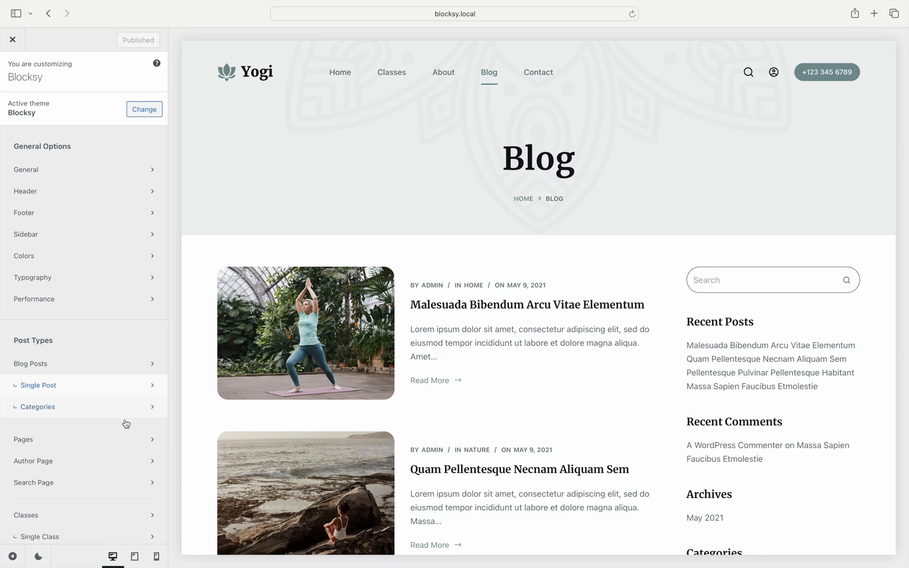
# - Copy All Options from Blog onto the Classes archive settings, then return to the main sections list
pyautogui.click(25, 516)
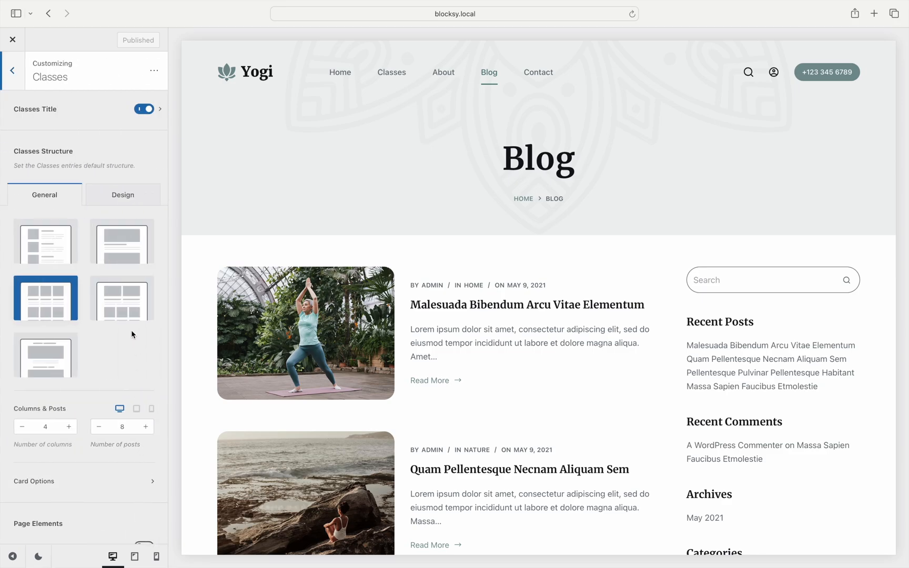
pyautogui.click(154, 69)
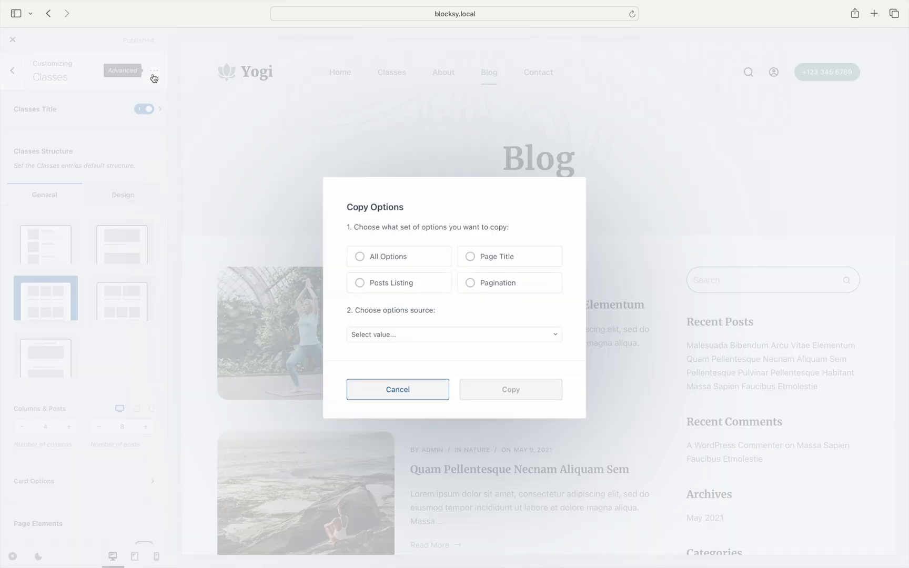
pyautogui.click(360, 257)
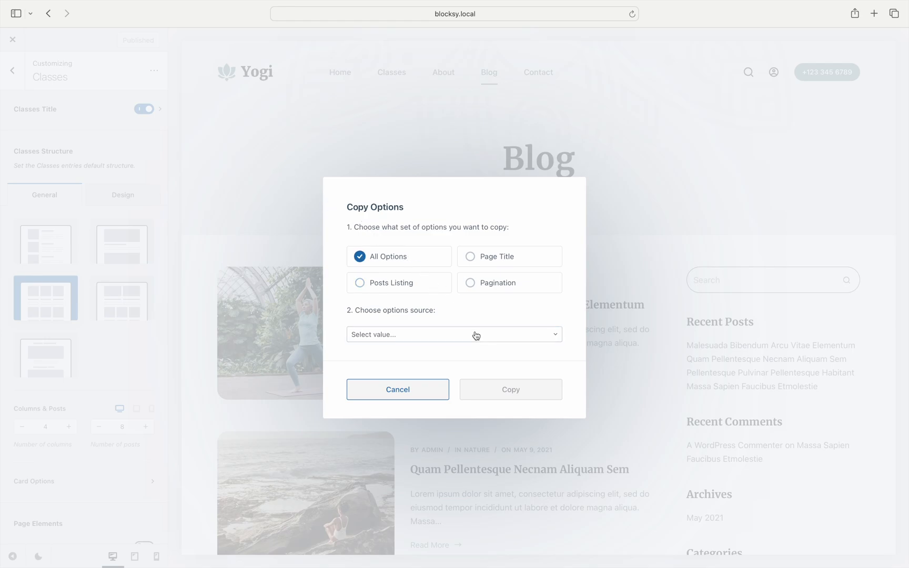
pyautogui.click(454, 334)
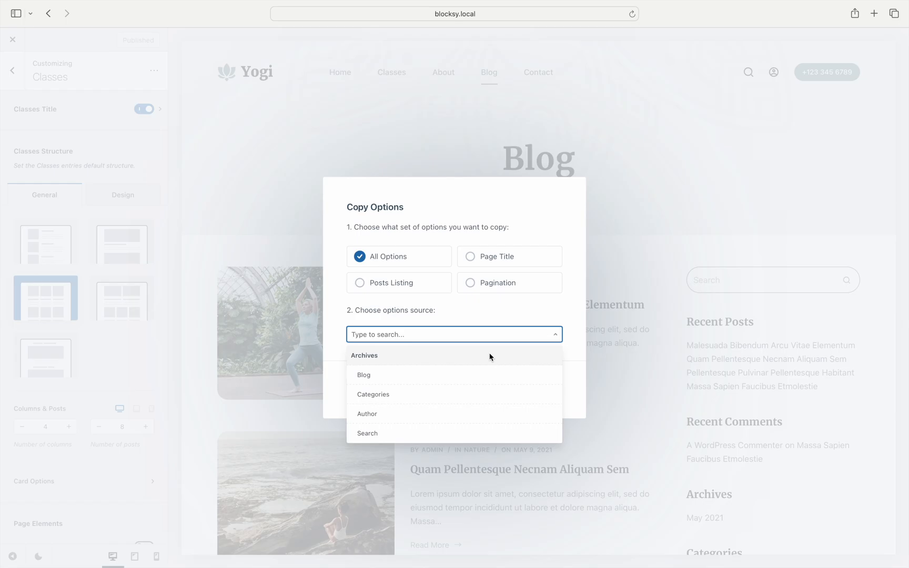
pyautogui.click(363, 375)
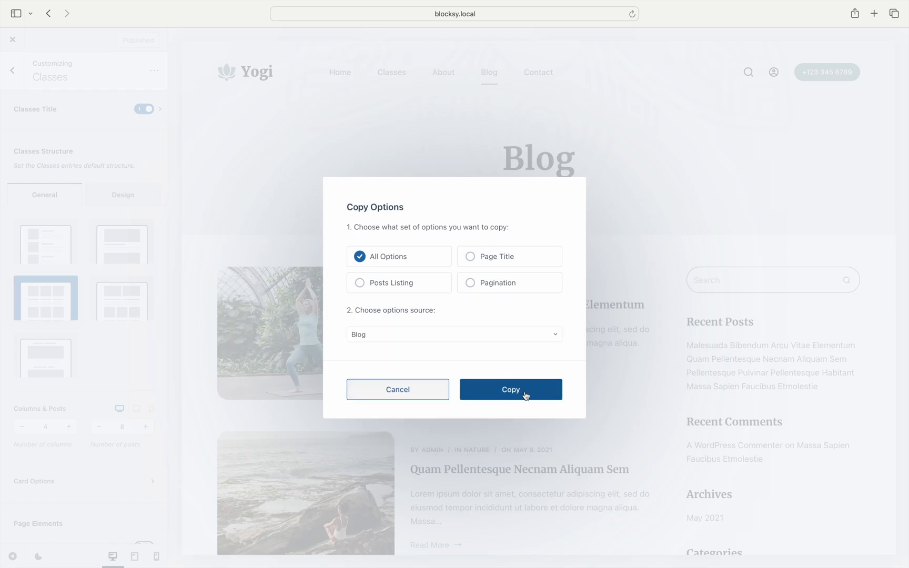
pyautogui.click(509, 389)
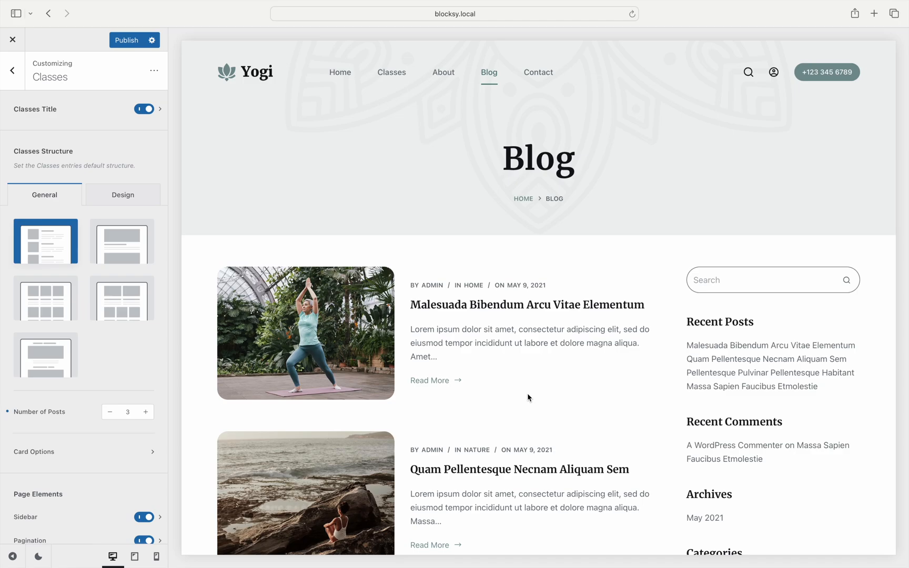
pyautogui.moveTo(460, 358)
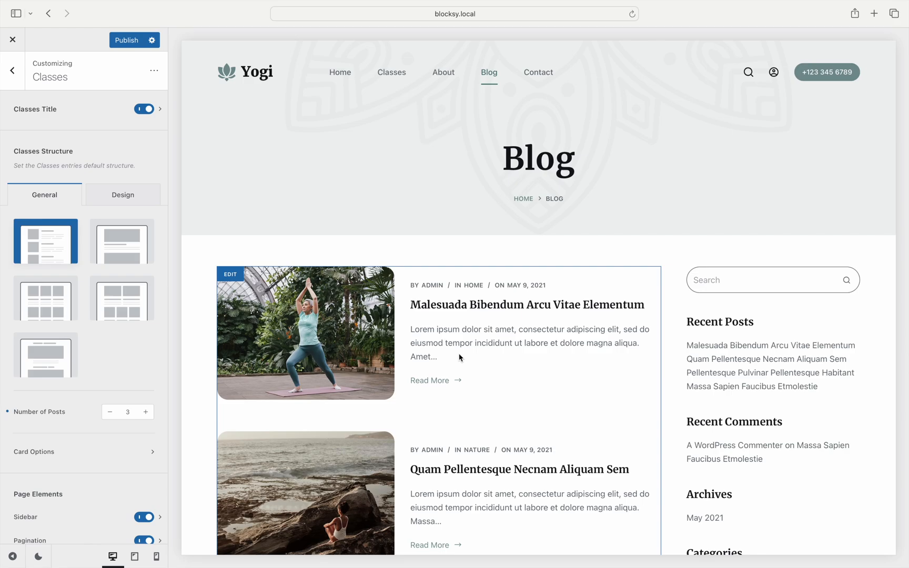
pyautogui.click(12, 70)
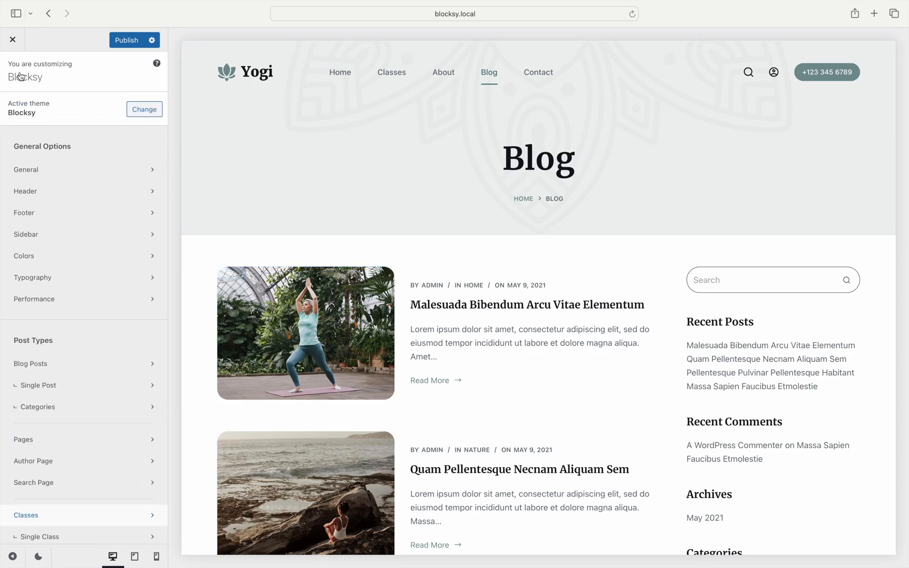
pyautogui.moveTo(119, 405)
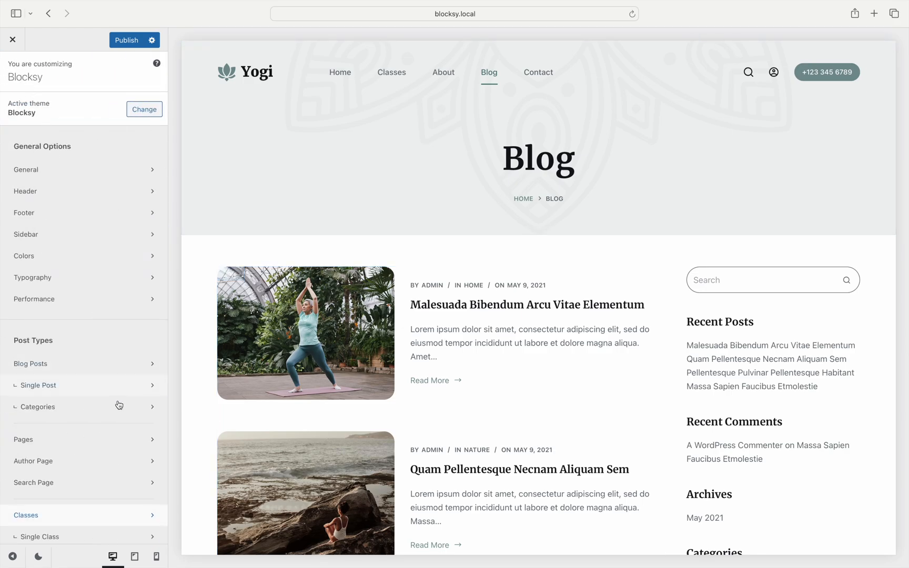
# - Copy All Options from Single Post onto the Single Class settings, then close the Customizer
pyautogui.click(41, 537)
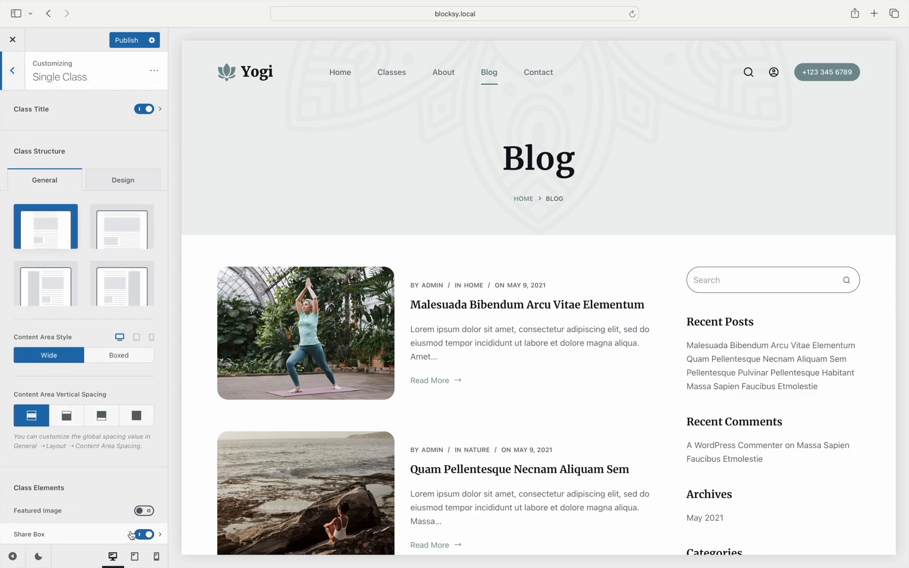
pyautogui.moveTo(149, 168)
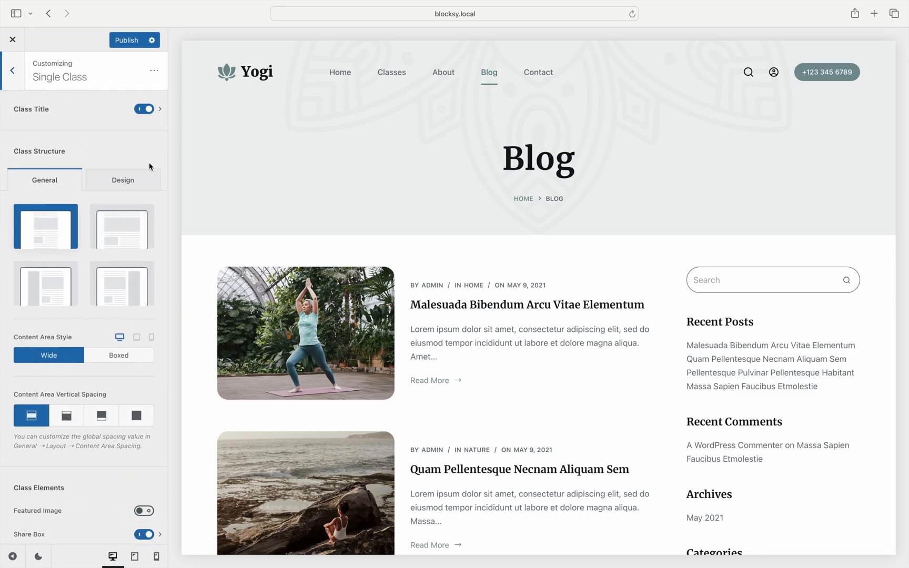
pyautogui.click(155, 70)
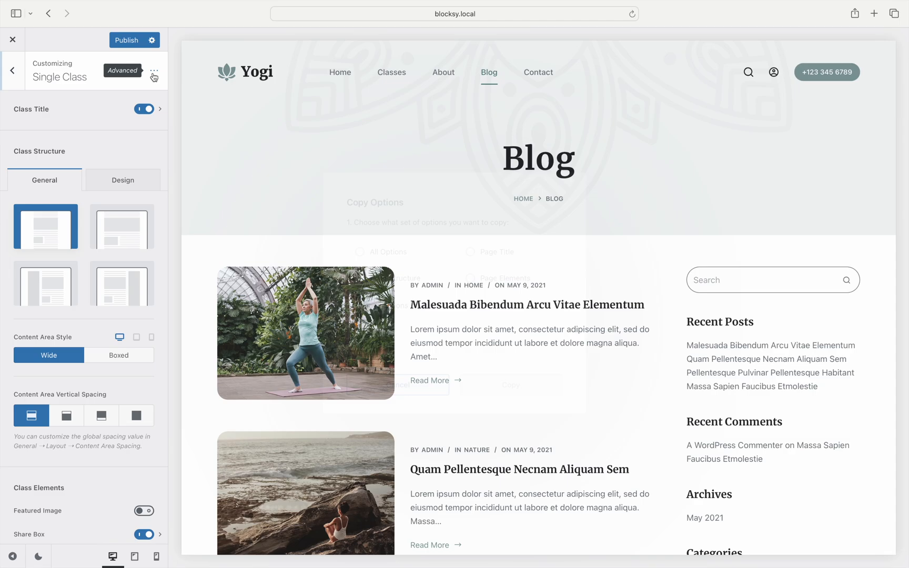
pyautogui.click(153, 76)
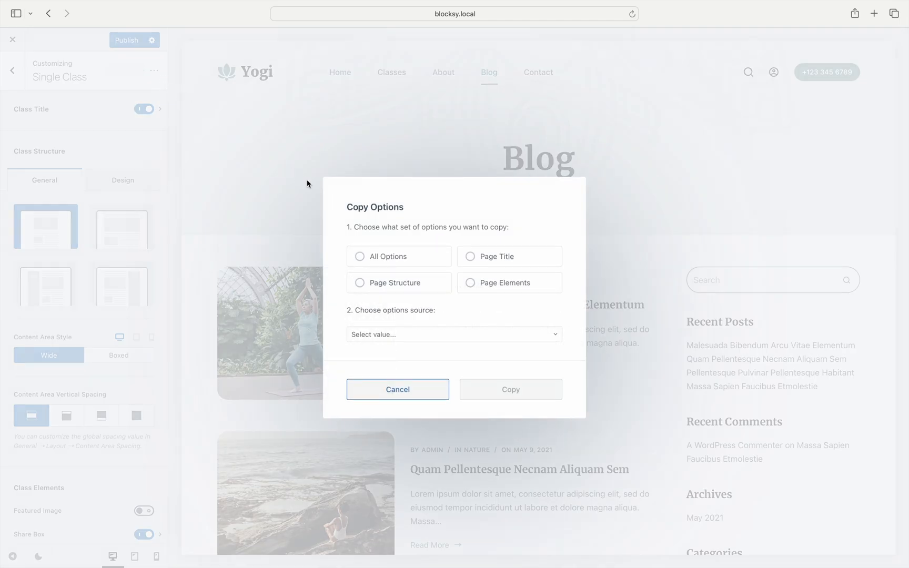
pyautogui.click(360, 256)
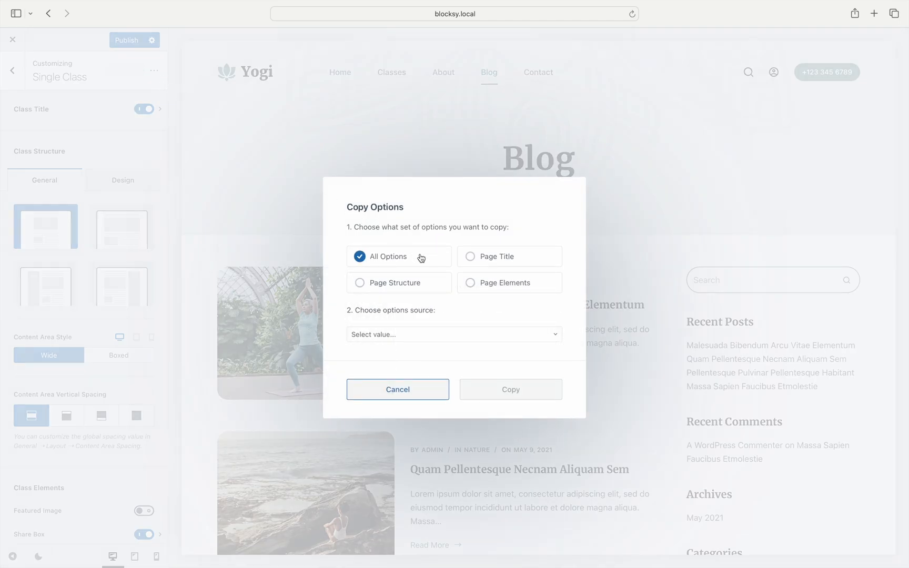
pyautogui.click(454, 335)
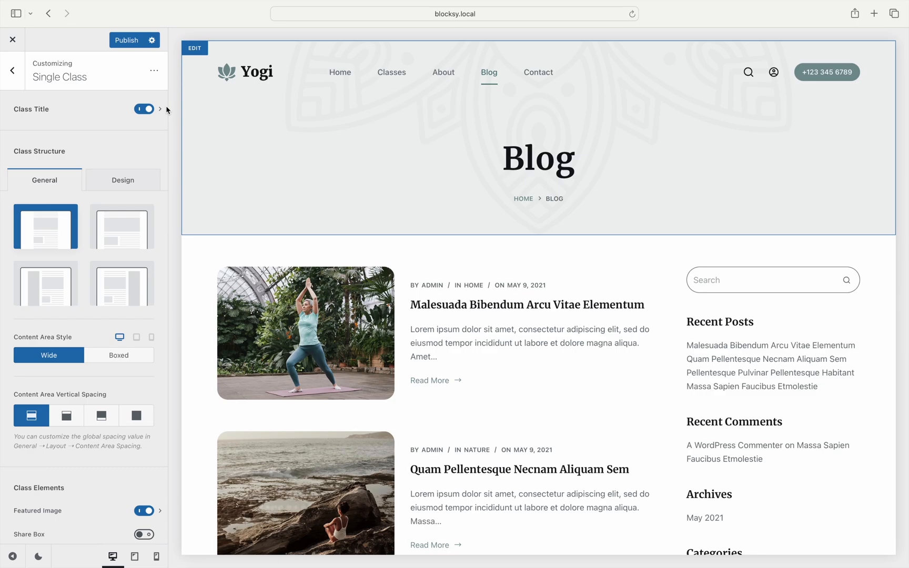
pyautogui.click(13, 39)
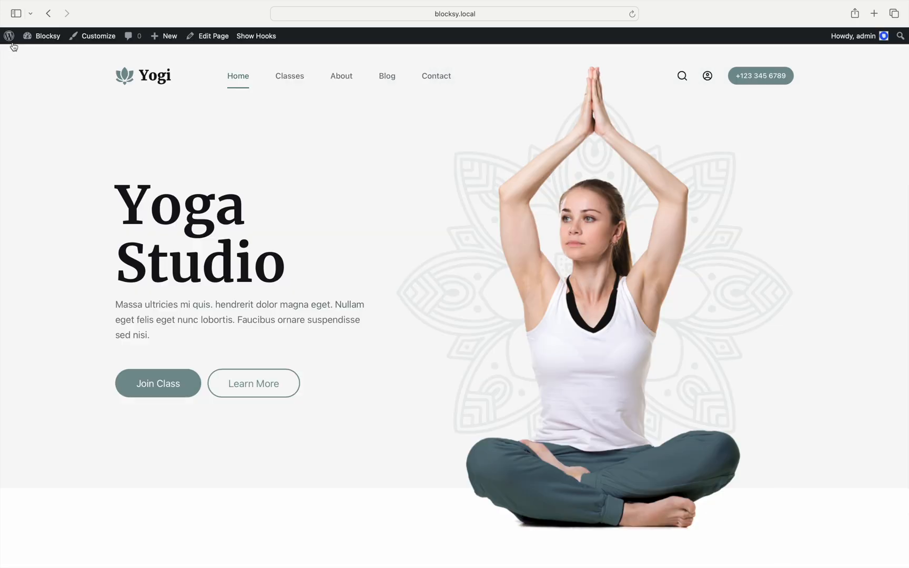
# - Visit the Blog, the Classes archive and the Vinyasa for Vitality class page to check their layouts
pyautogui.click(387, 76)
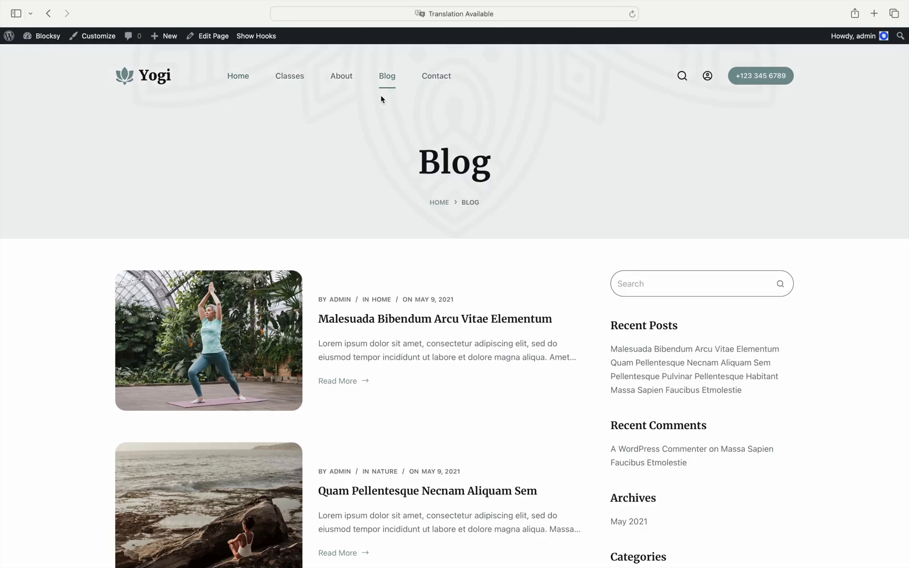
pyautogui.click(289, 76)
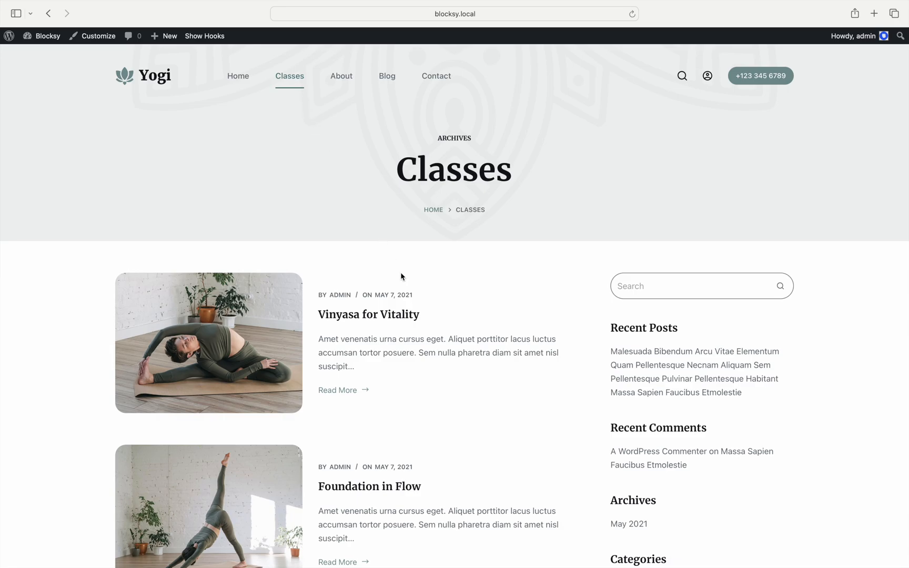
pyautogui.click(368, 314)
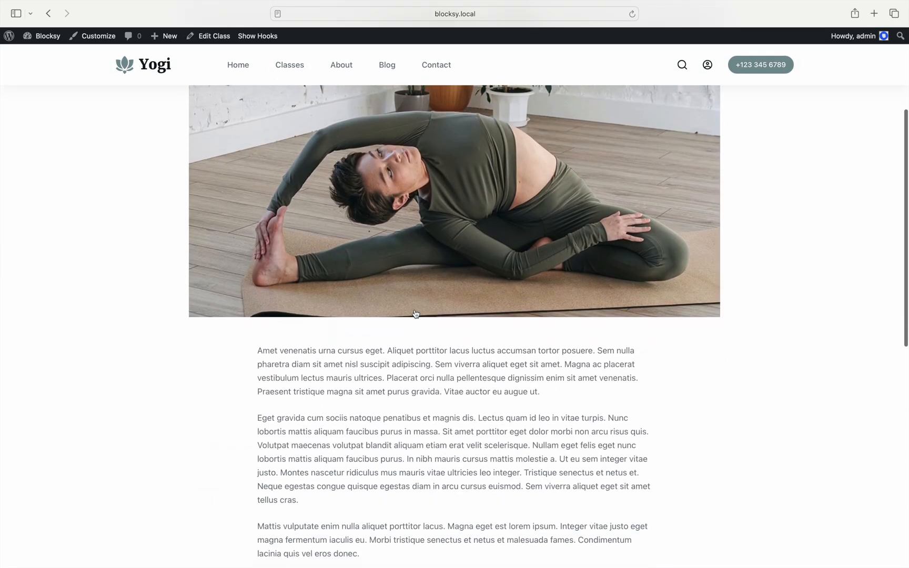
pyautogui.scroll(-3)
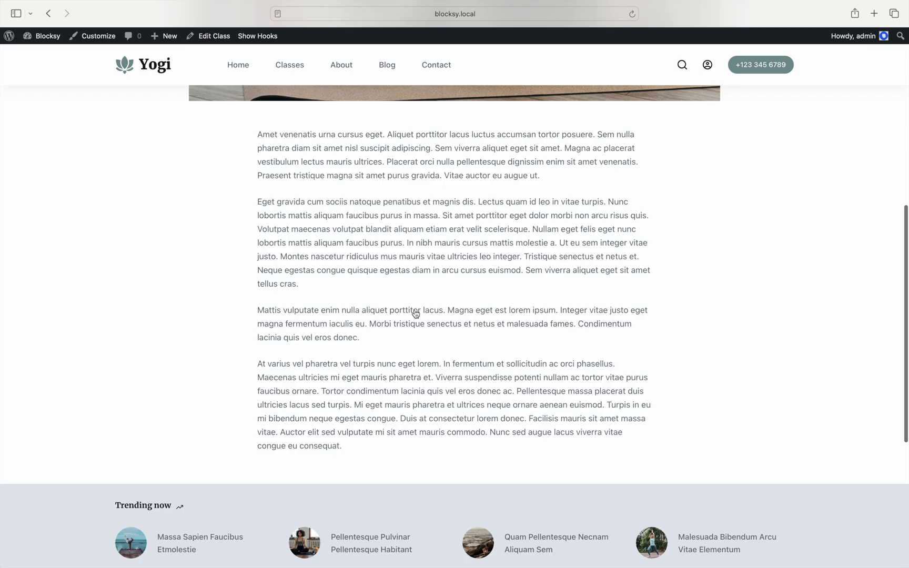
pyautogui.scroll(3)
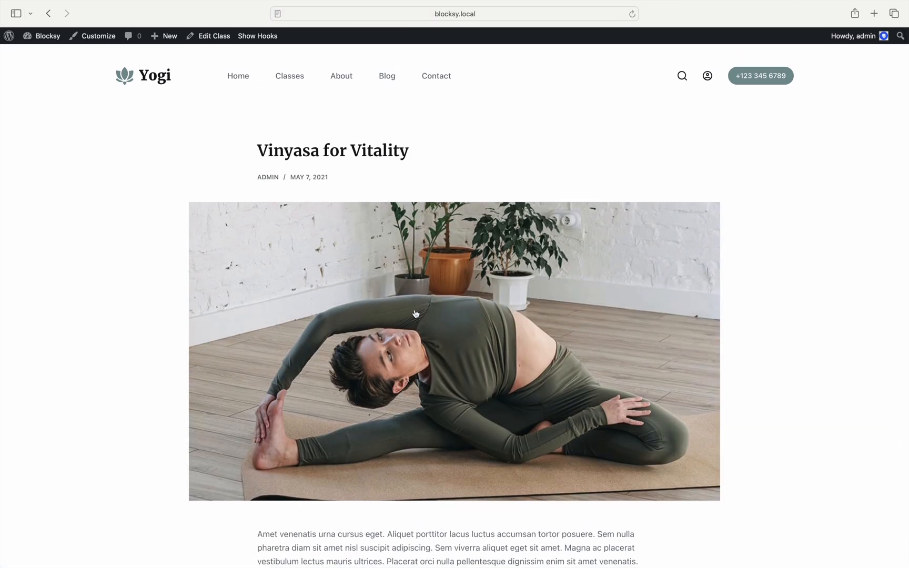